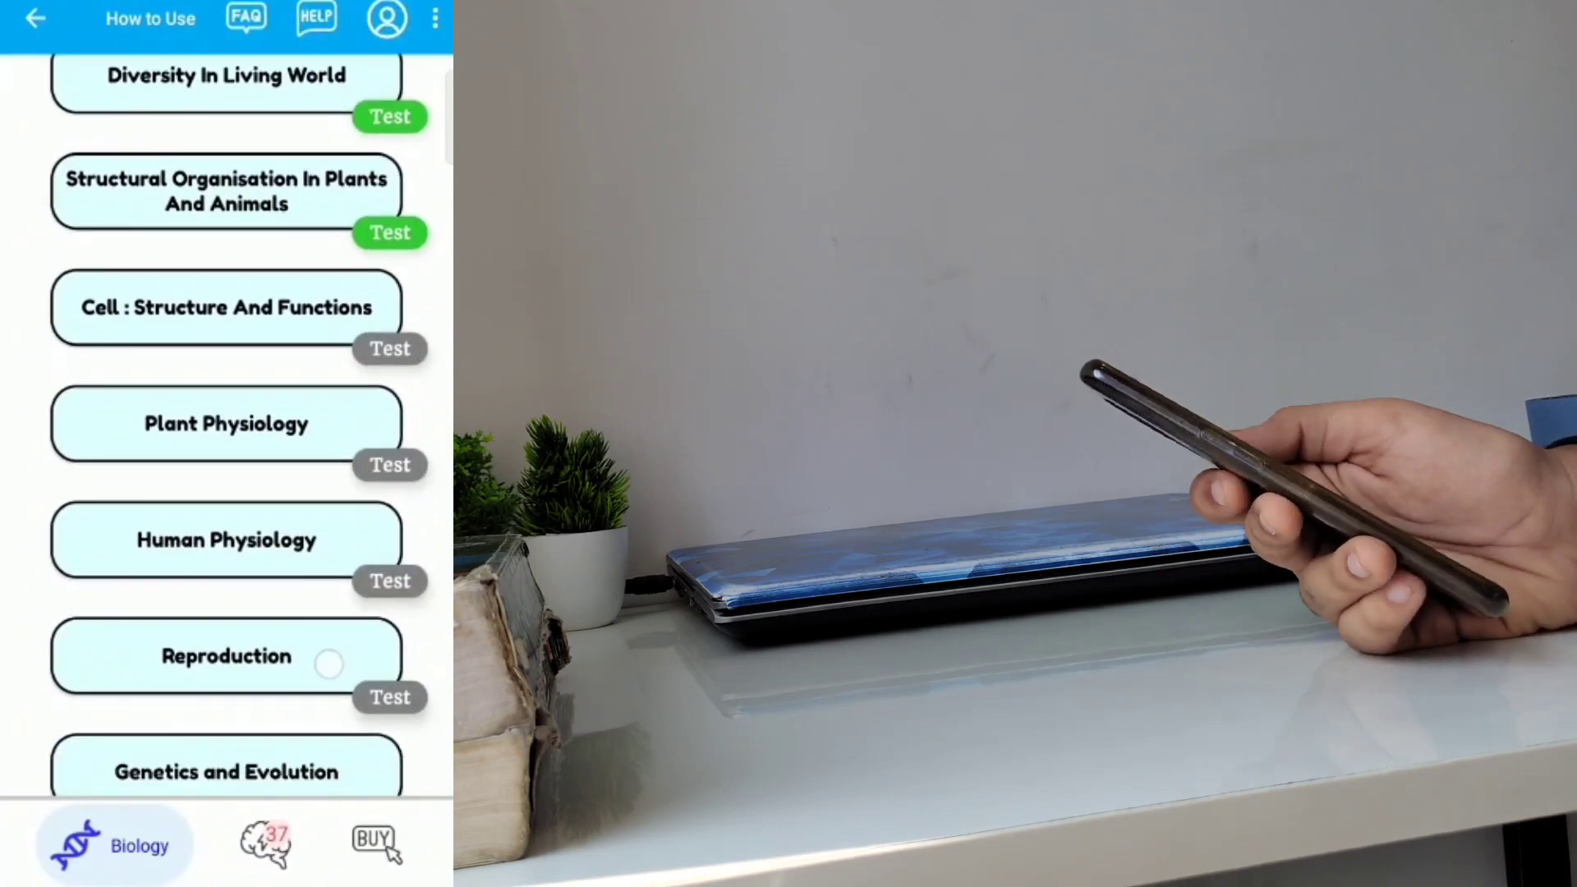
# Scroll down through the Biology chapter list and its tests
pyautogui.scroll(-3)
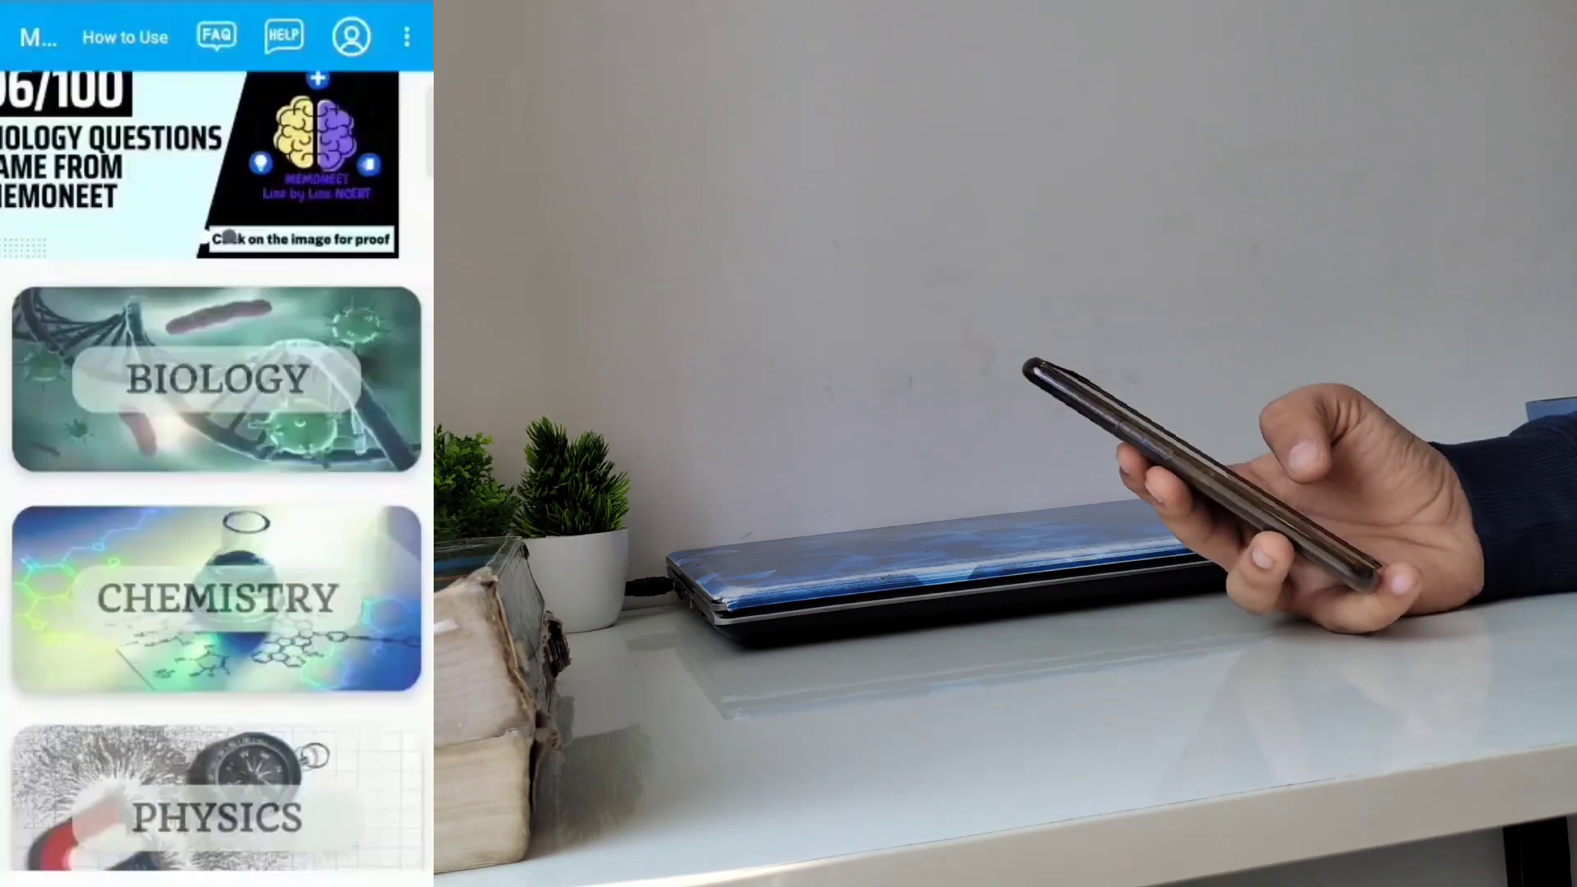
# Open Chemistry to view name-reaction subtopics, then reach the list starting with Constituents
pyautogui.click(215, 598)
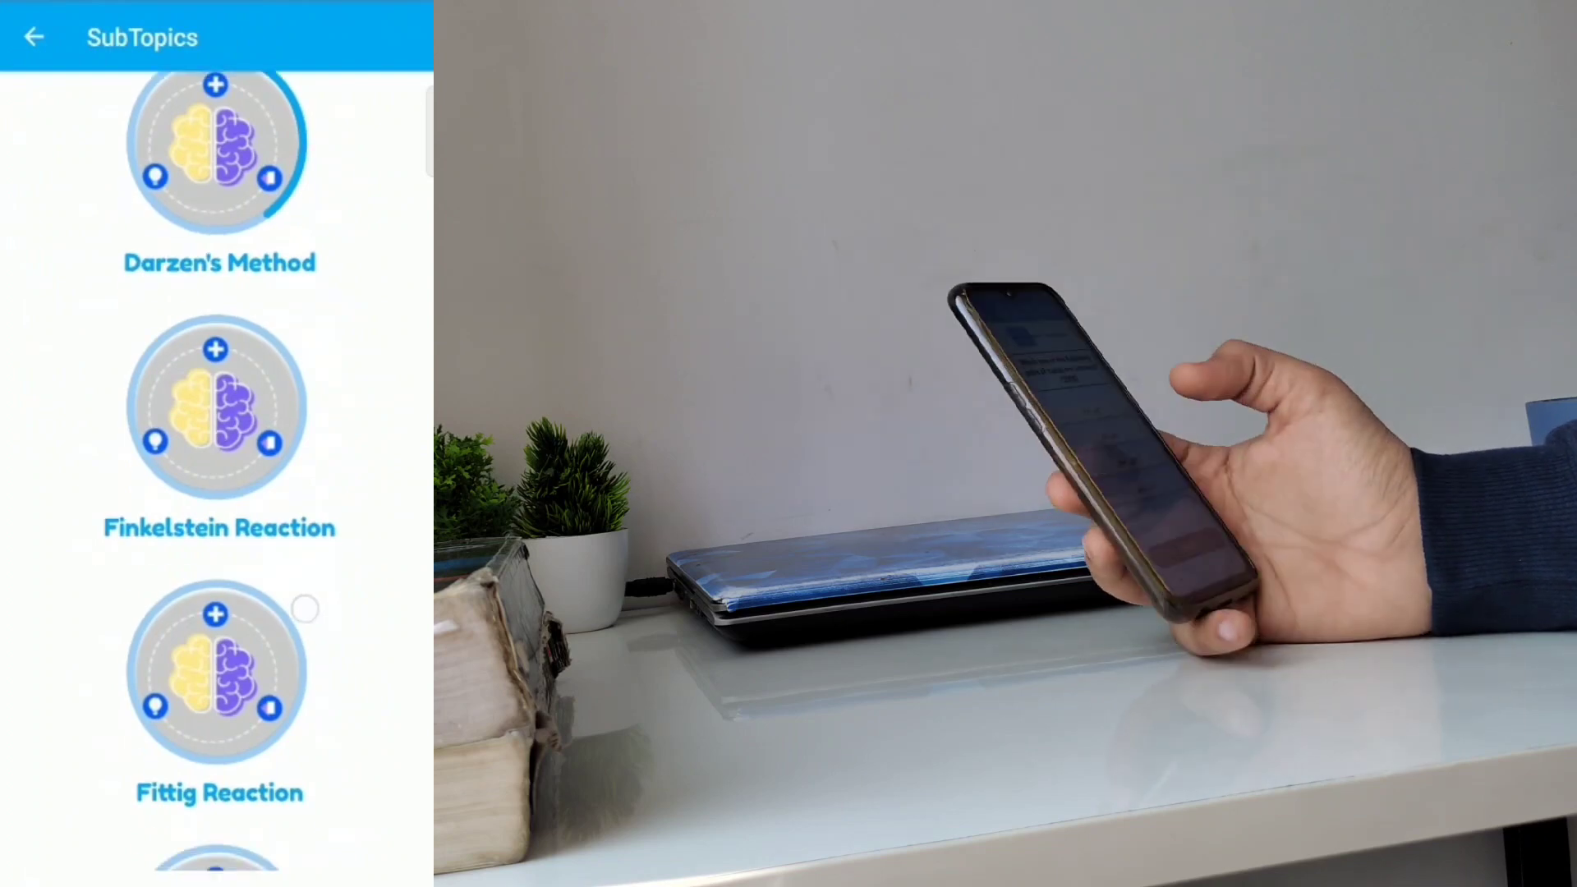
pyautogui.click(217, 408)
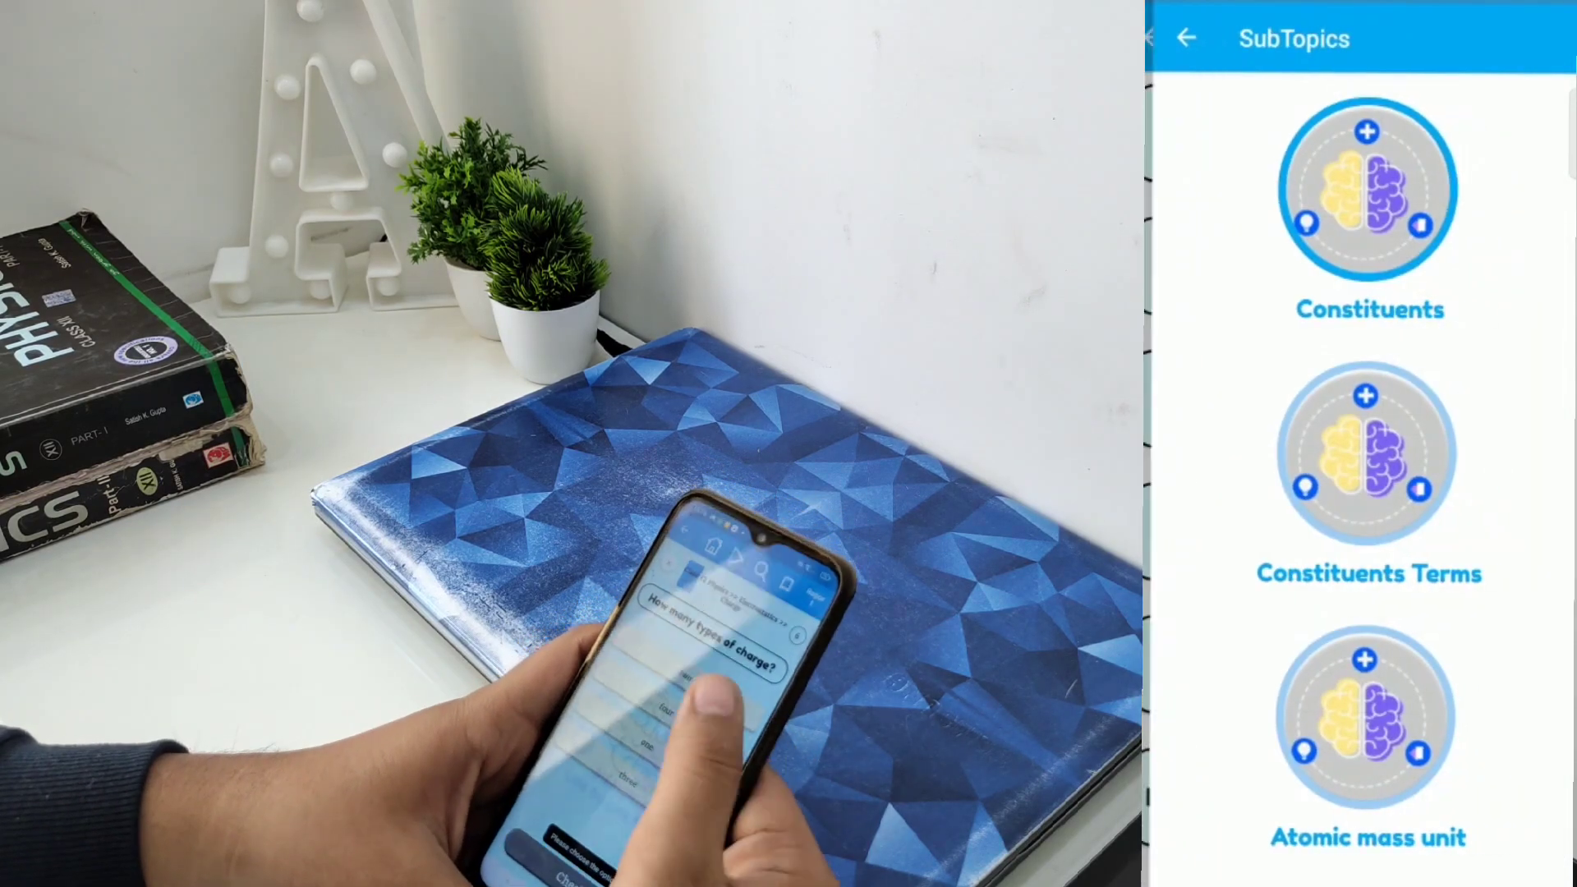
# Start the Constituents quiz, answer 'both a & b', and continue to question 2
pyautogui.click(1370, 193)
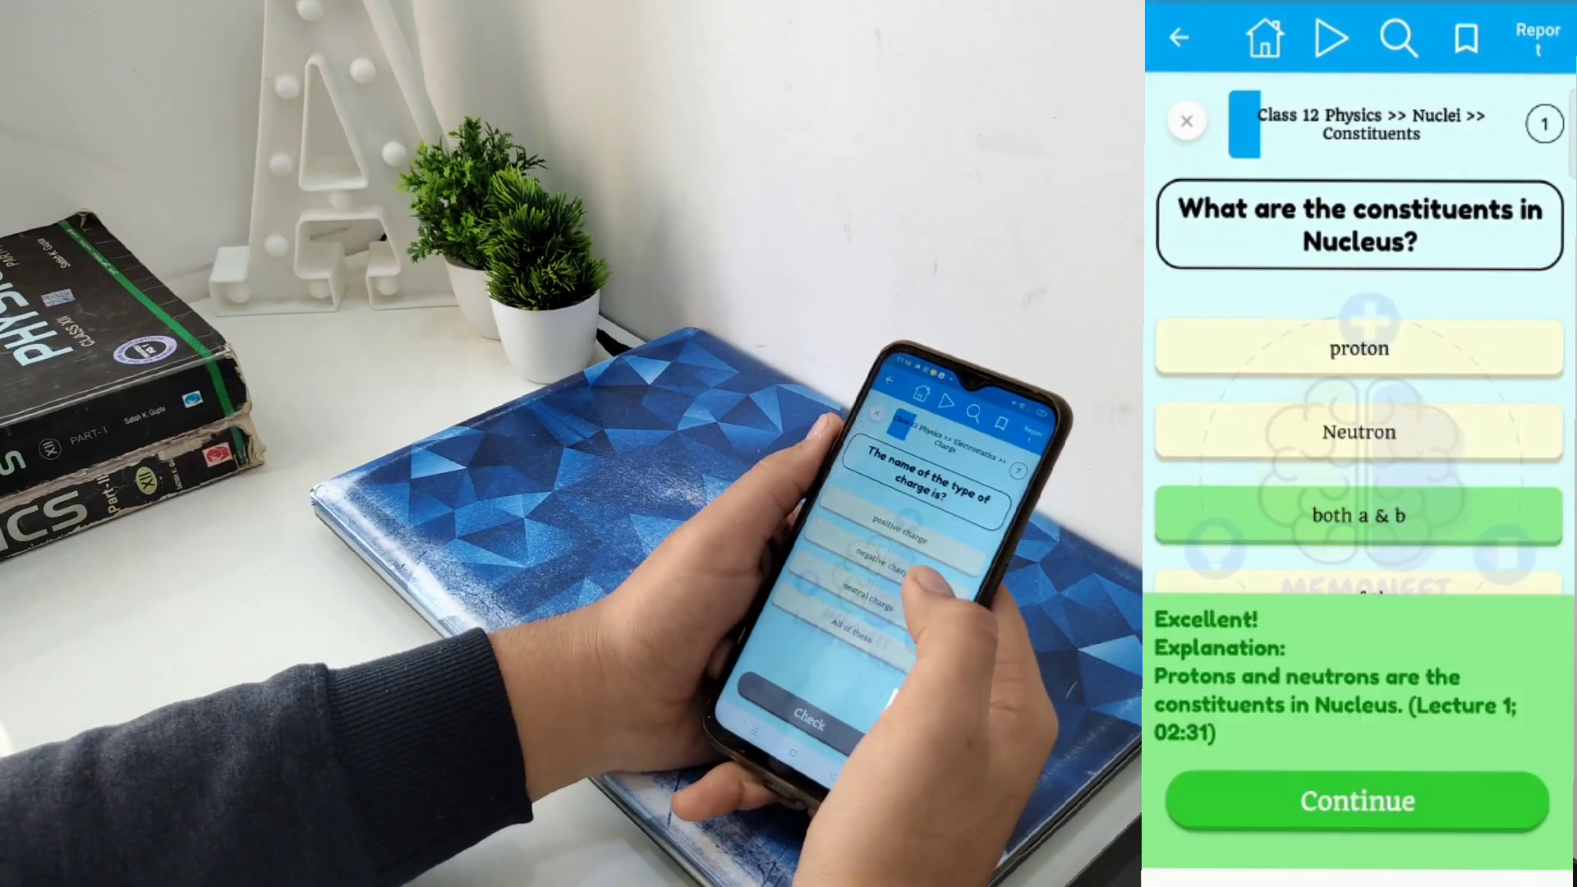
pyautogui.click(1356, 801)
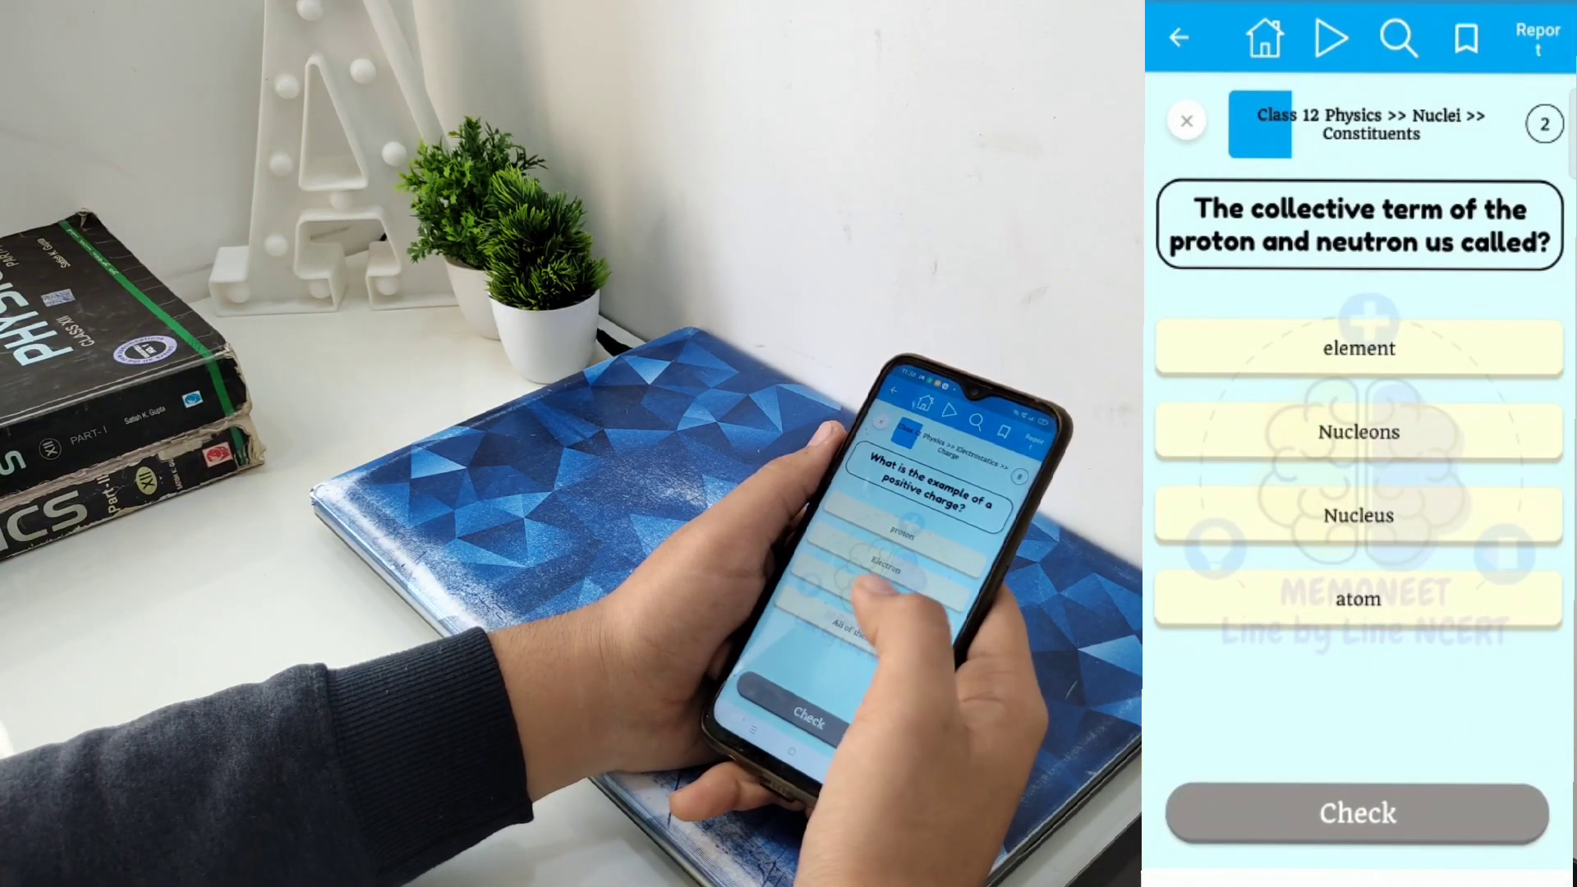